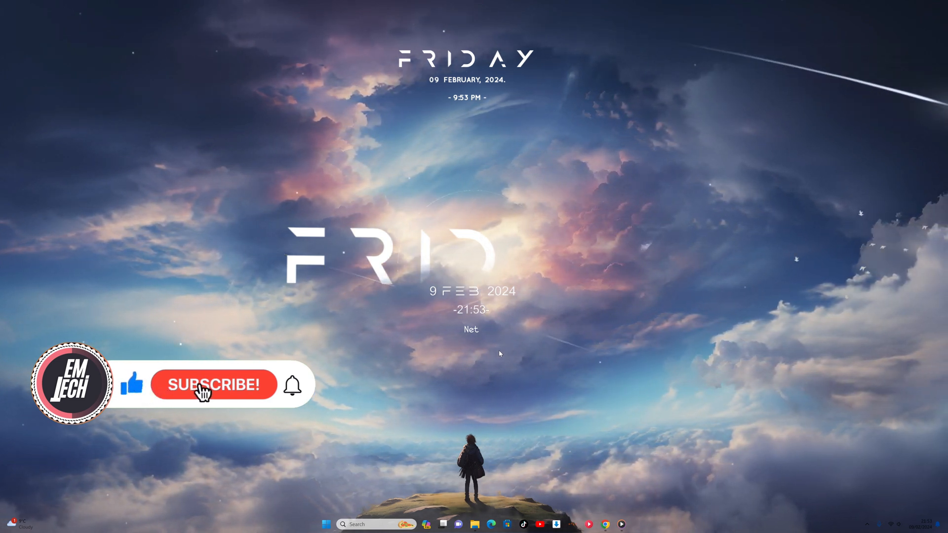
- Open Task Manager from the taskbar to view running processes
click(214, 385)
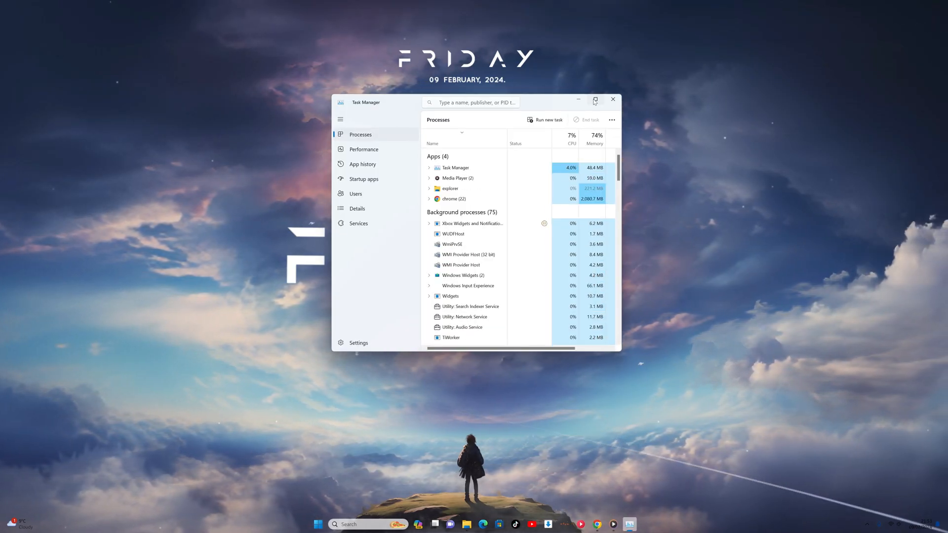
- Maximize Task Manager to read the 126 background processes, then set it aside
click(596, 100)
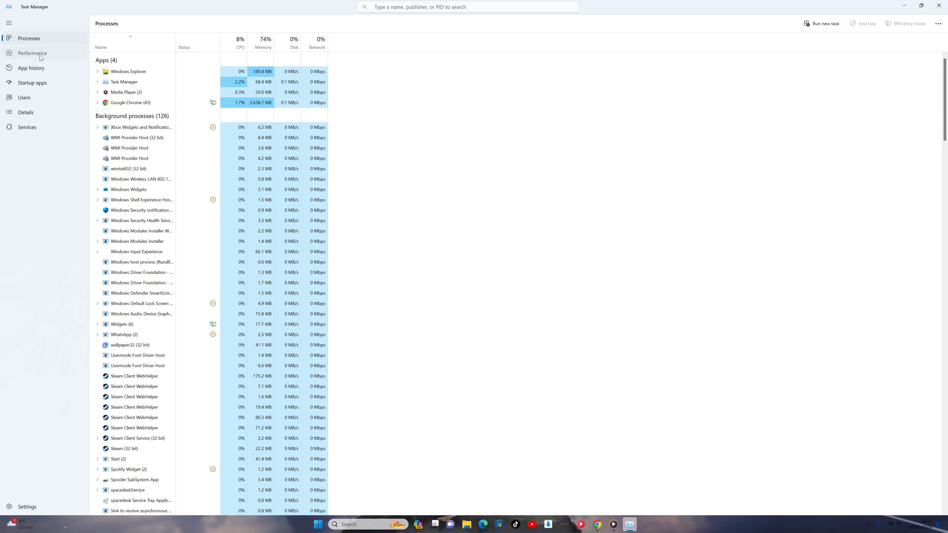
click(32, 54)
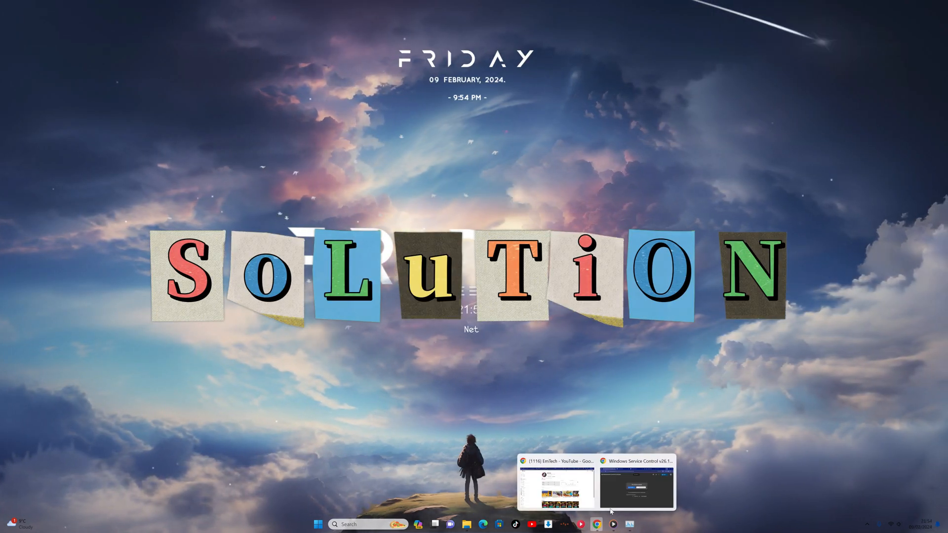
- Bring up Chrome, close both Google Account tabs, open a new tab, and maximize
click(636, 484)
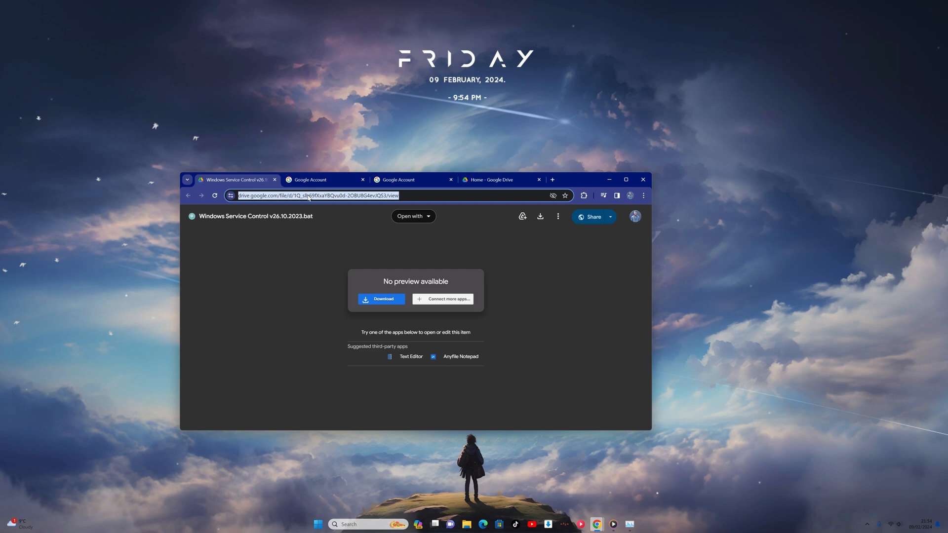
click(325, 180)
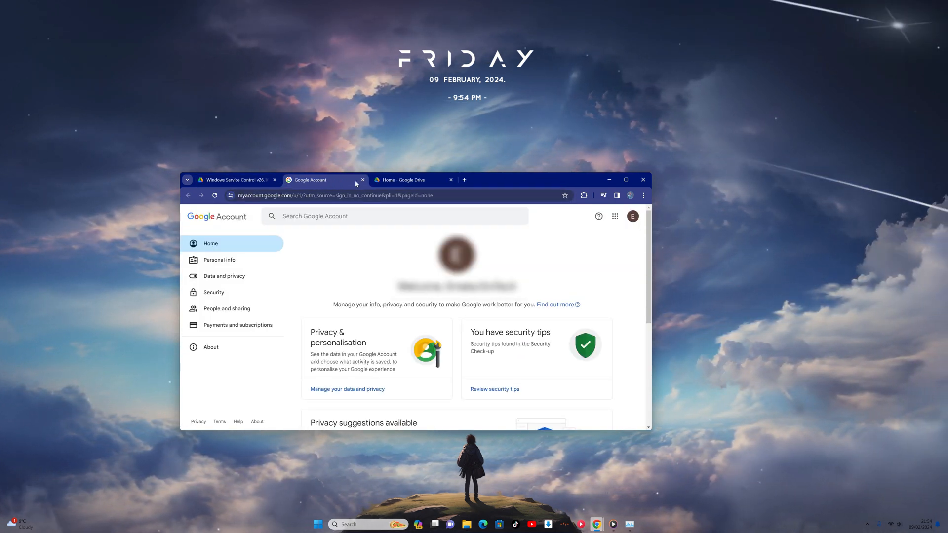
click(363, 180)
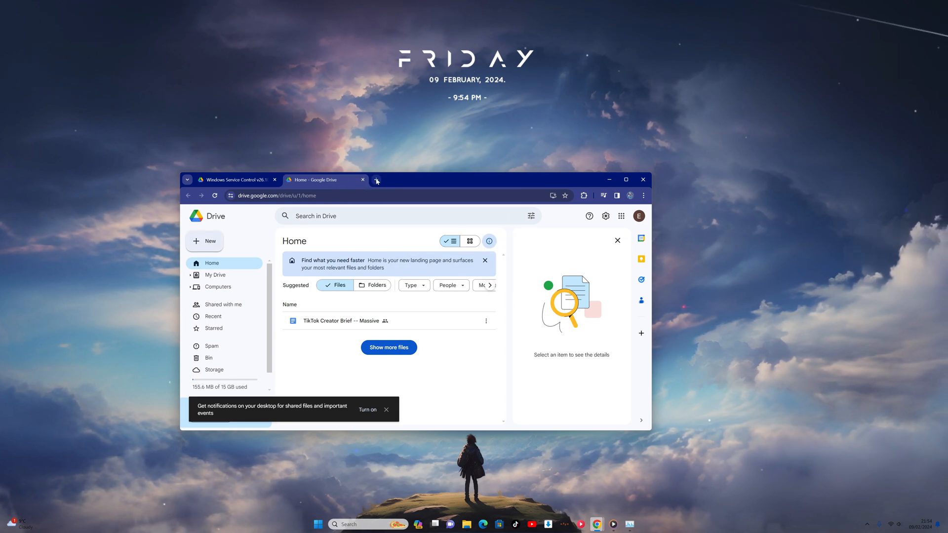
click(376, 180)
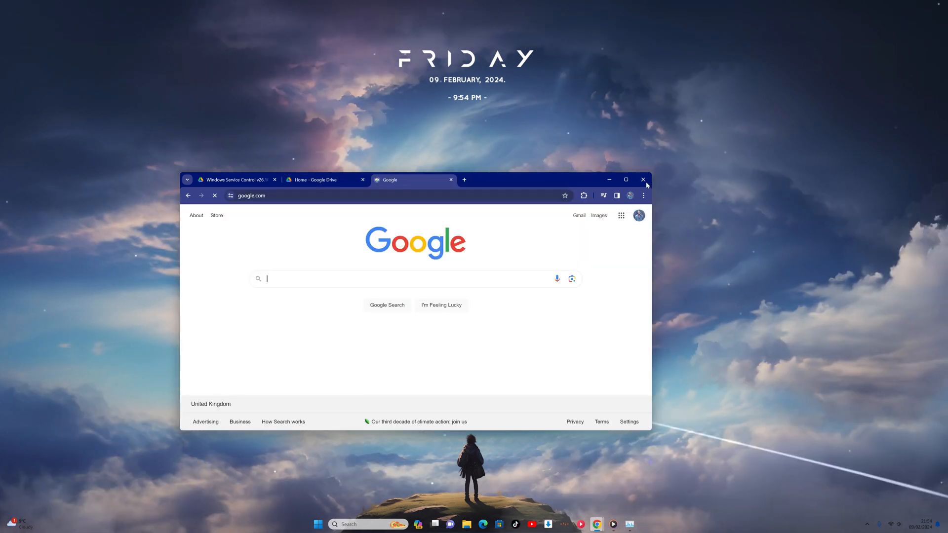
click(626, 180)
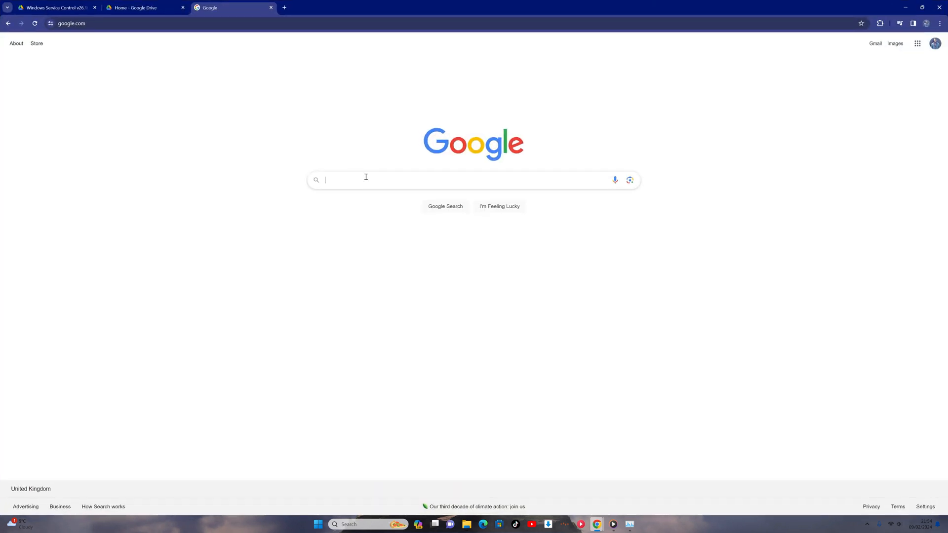
- Scan the script's Drive URL on VirusTotal (0/91 flagged), then return to Drive
text(virus)
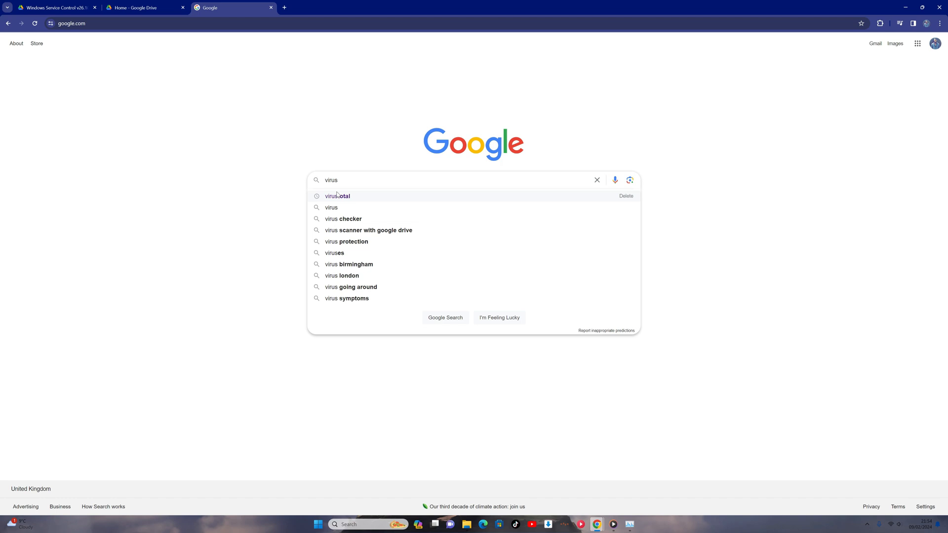
click(337, 196)
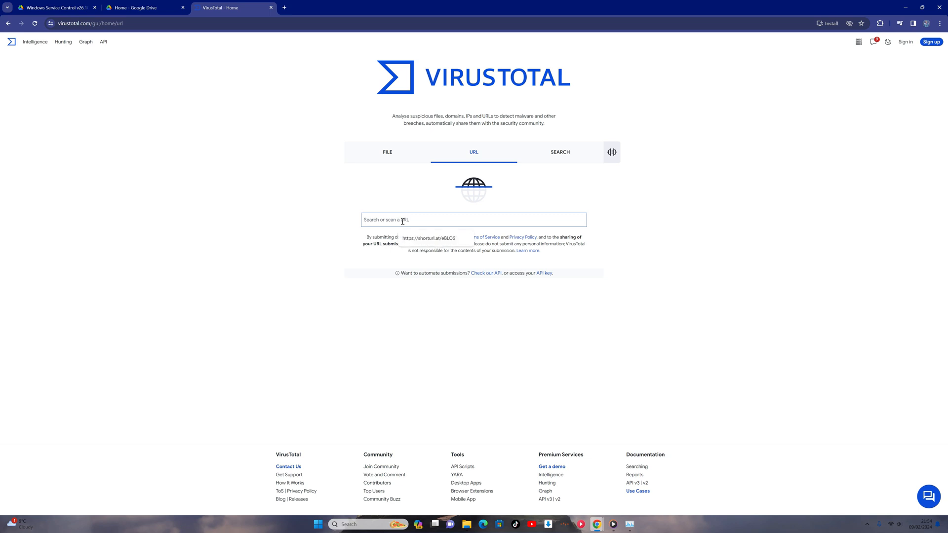
text(https://drive.google.com/file/d/1Q_slb69fXxaYBQvu0d-2OBU8G4evJQS3/view)
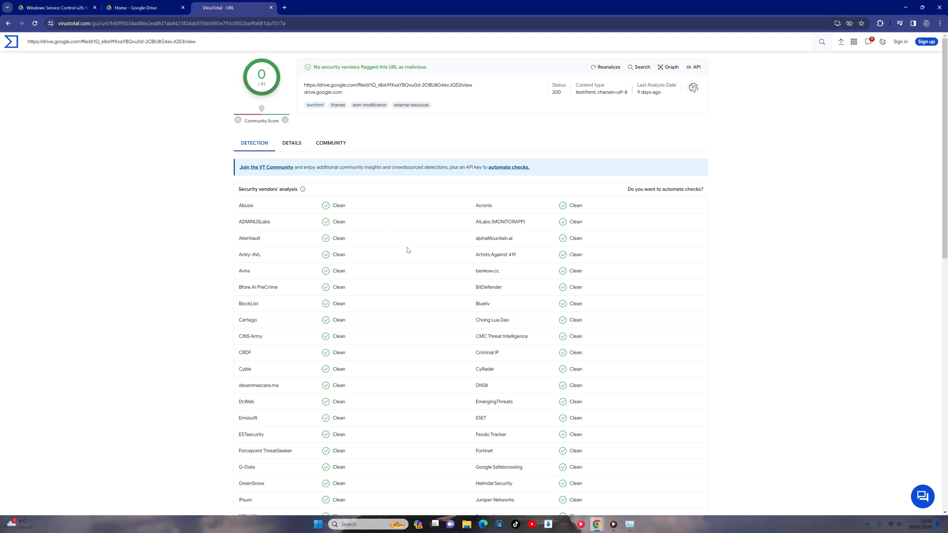
click(54, 7)
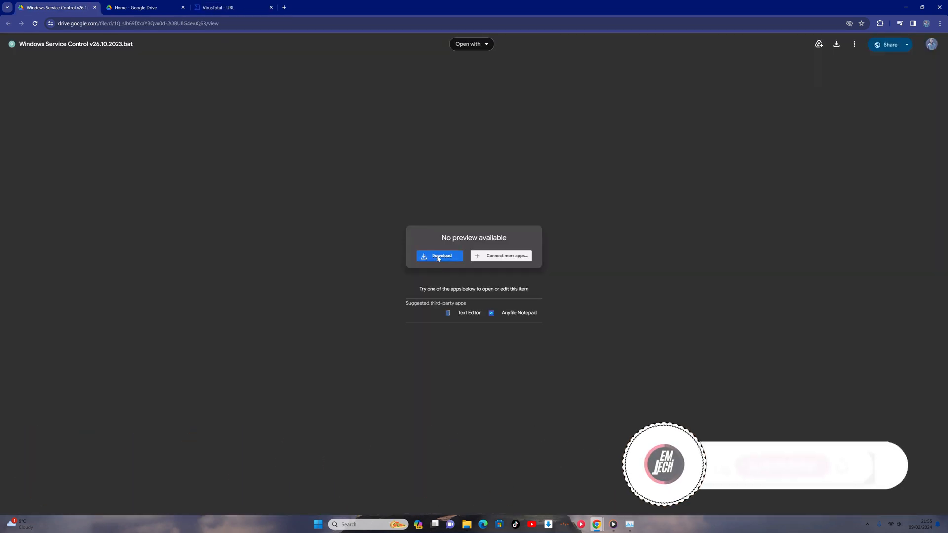
- Download Windows Service Control v26.10.2023.bat past the virus-scan warning
click(440, 255)
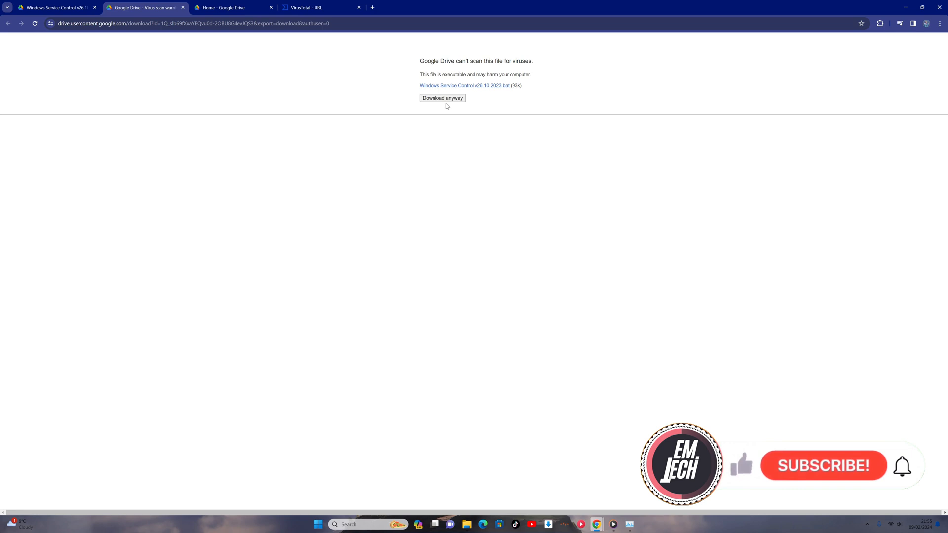
click(442, 98)
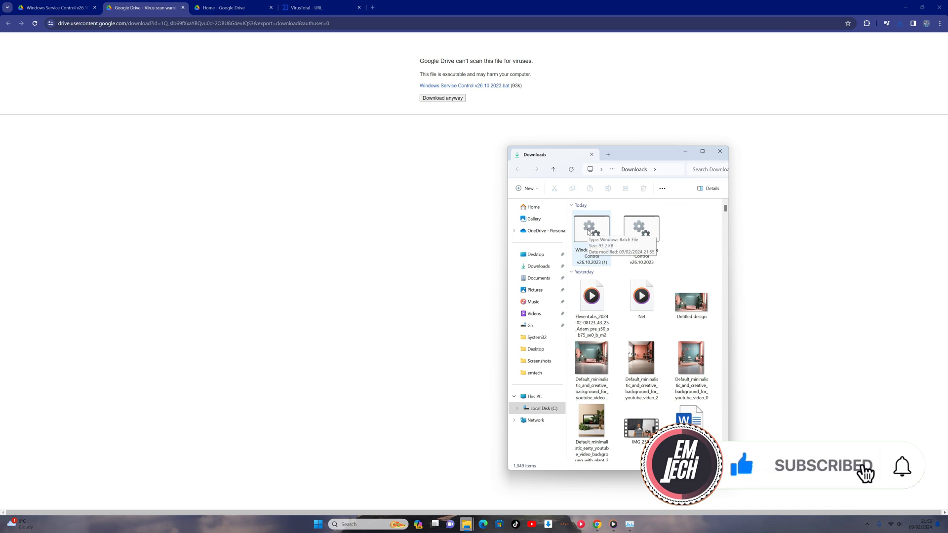
right_click(591, 233)
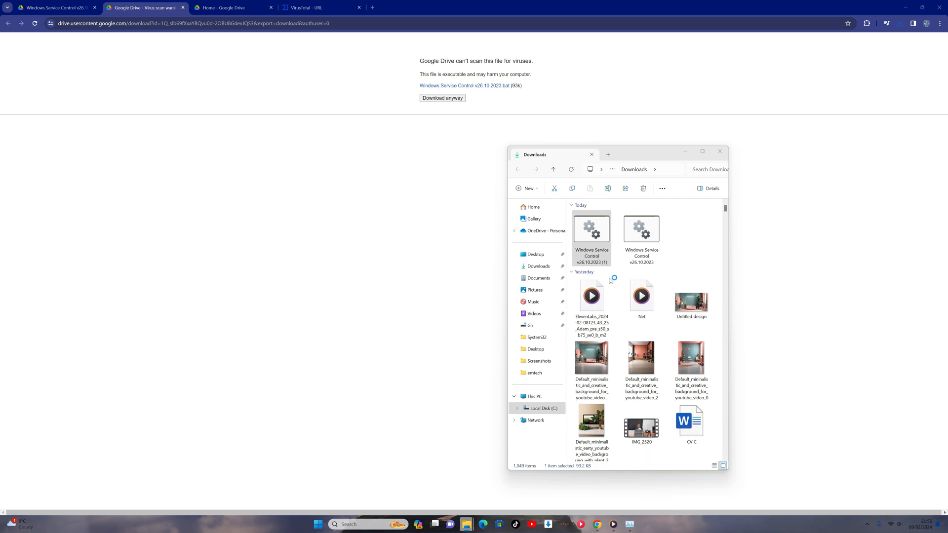
- Run the downloaded batch script and approve the administrator prompt
double_click(592, 228)
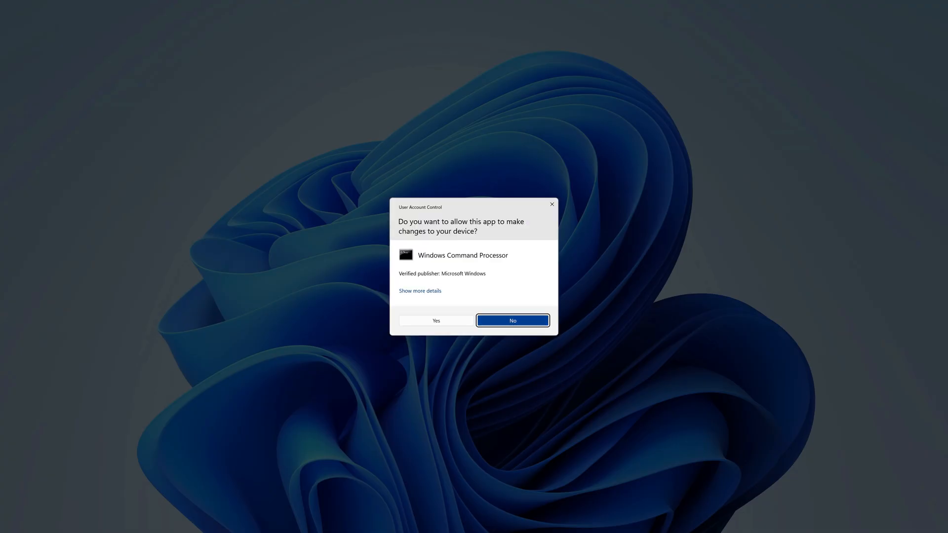
click(436, 320)
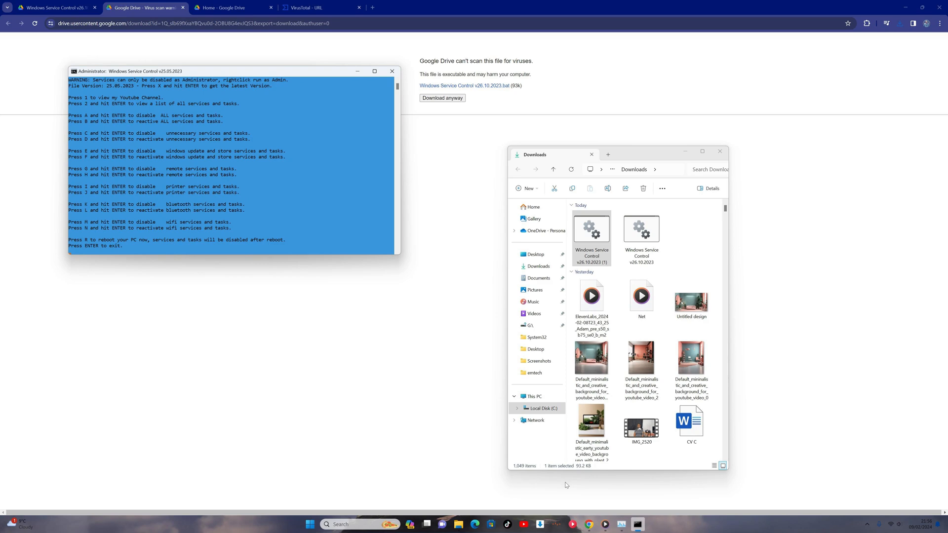
click(374, 70)
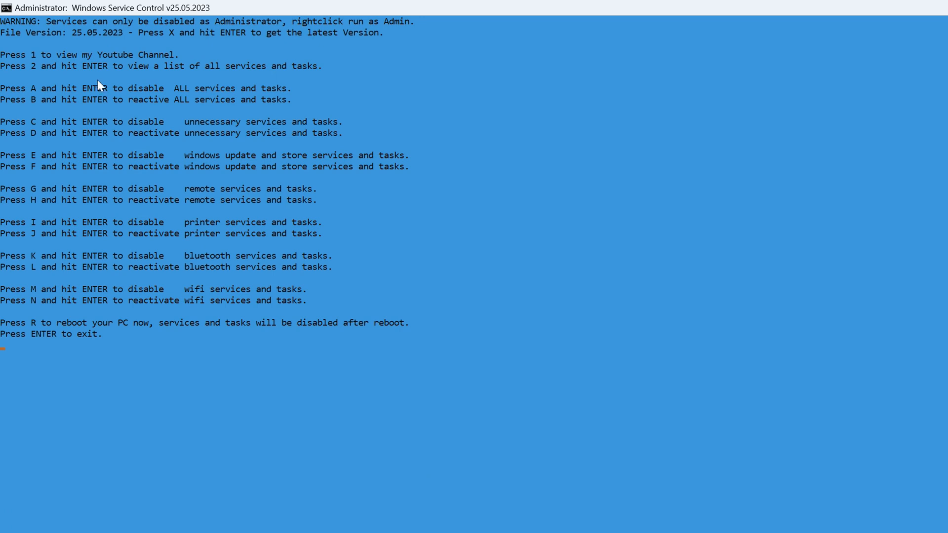
mouse_move(101, 48)
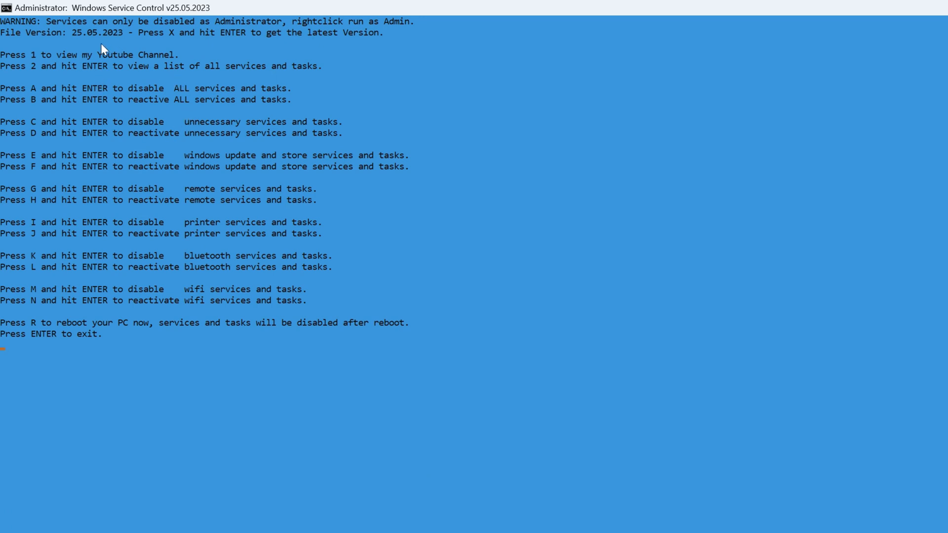
mouse_move(135, 89)
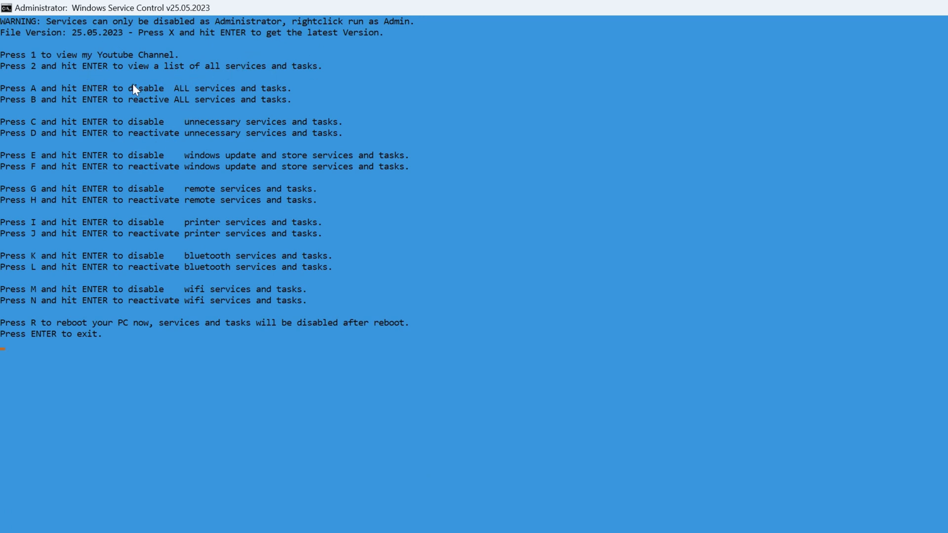
mouse_move(59, 118)
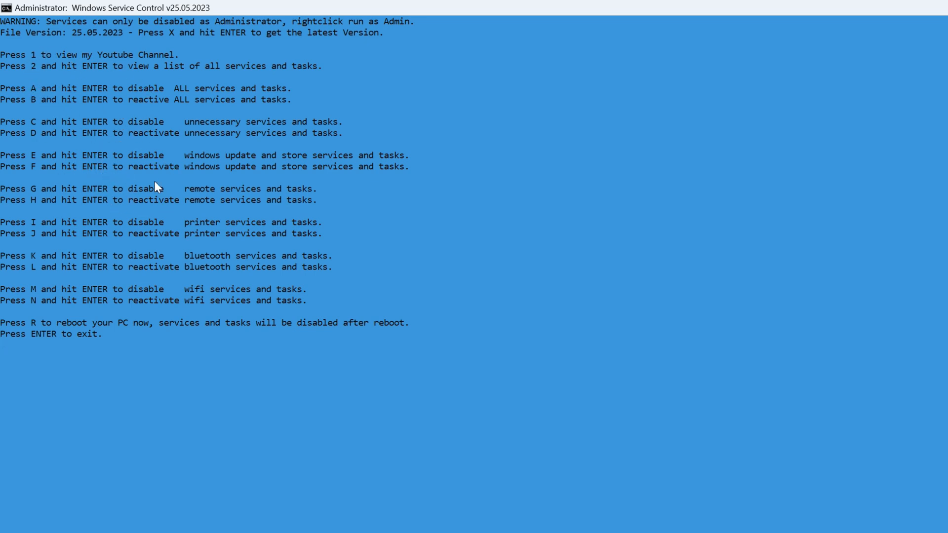
mouse_move(171, 108)
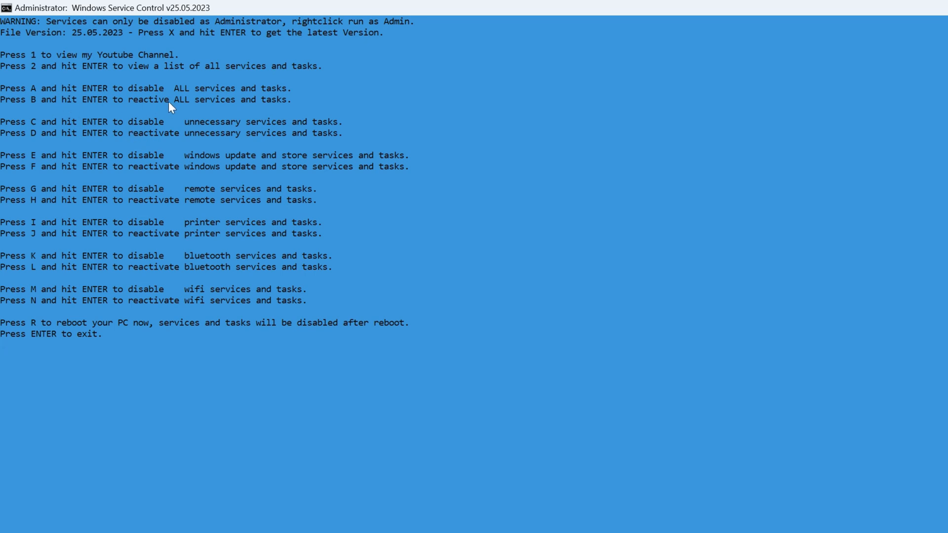
mouse_move(71, 129)
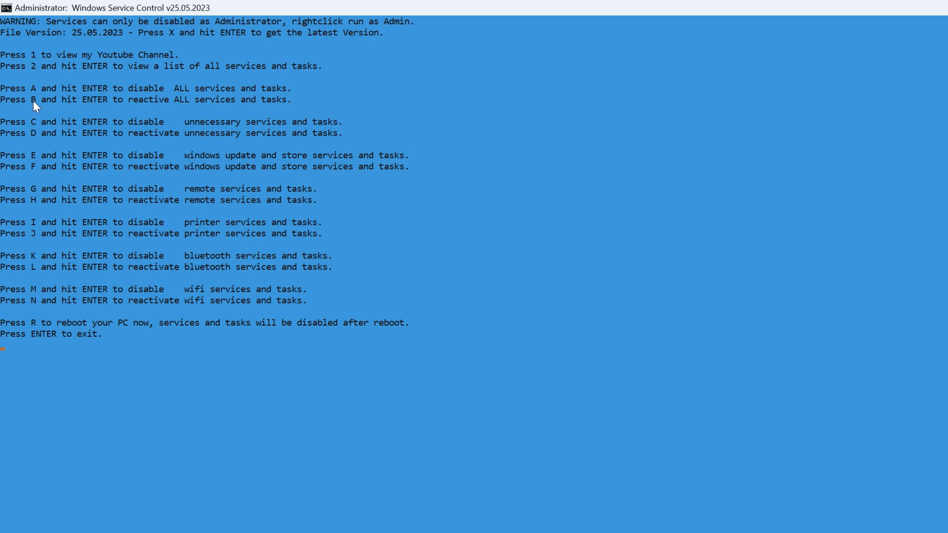
mouse_move(40, 126)
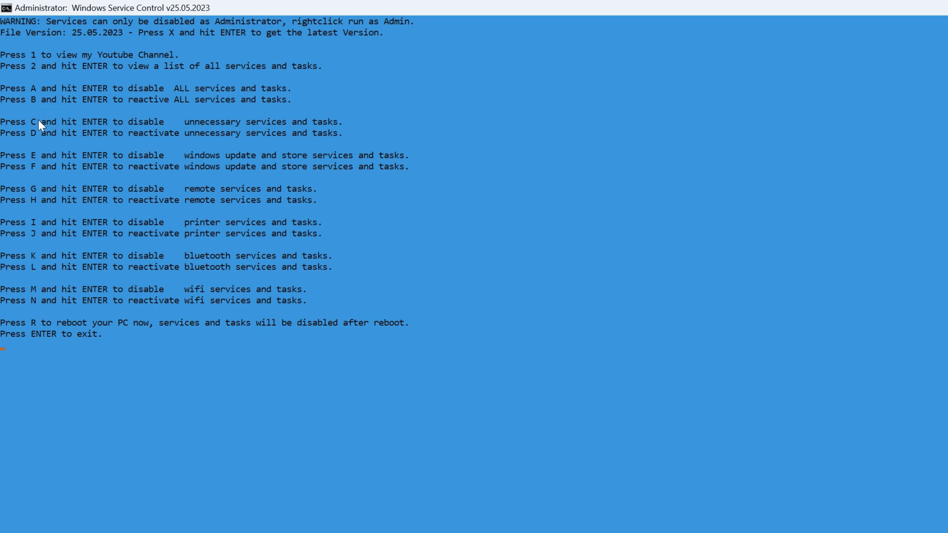
- Enter option C to disable unnecessary services and scheduled tasks, and scroll the output
text(c)
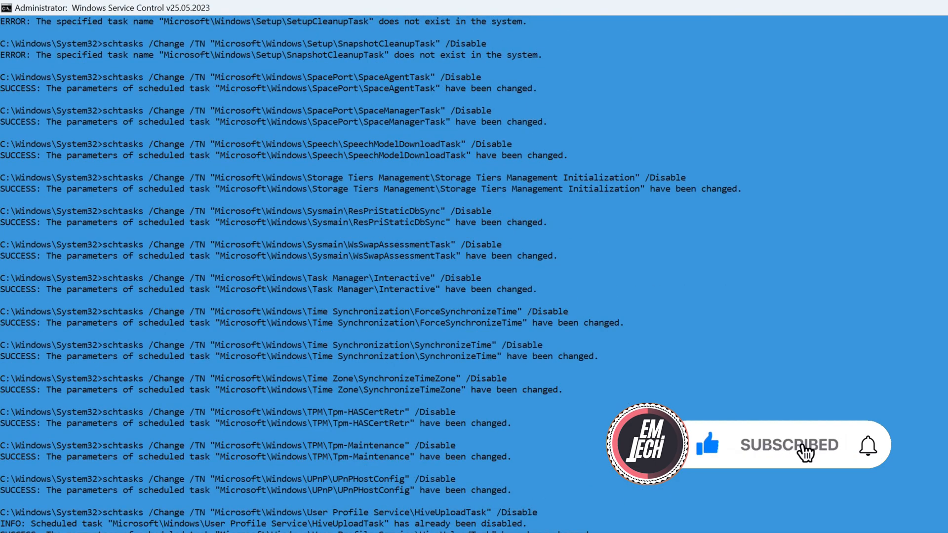
mouse_move(871, 450)
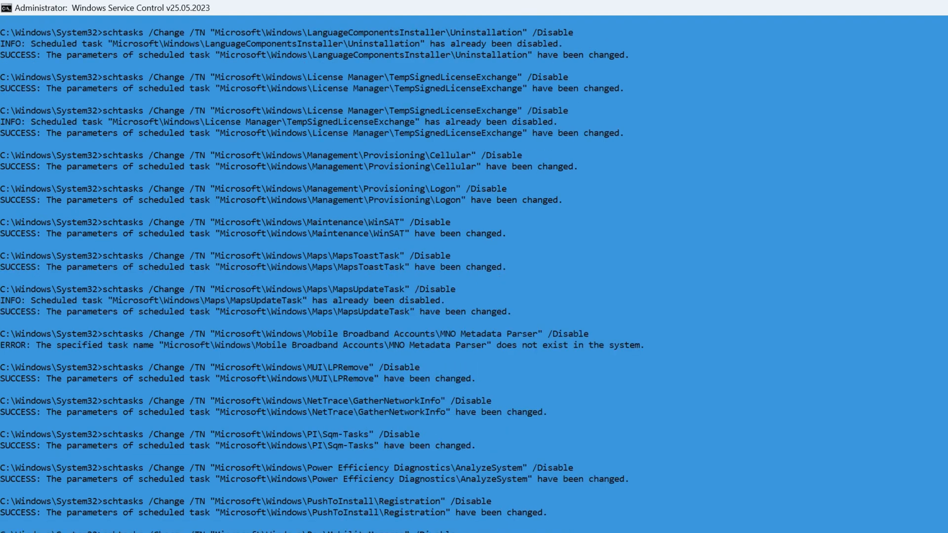
scroll(down, 3)
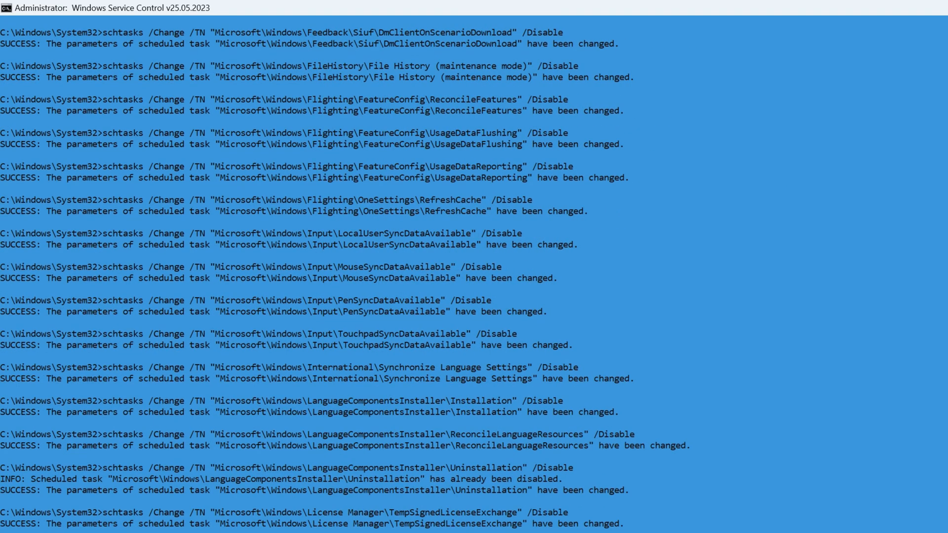
scroll(down, 3)
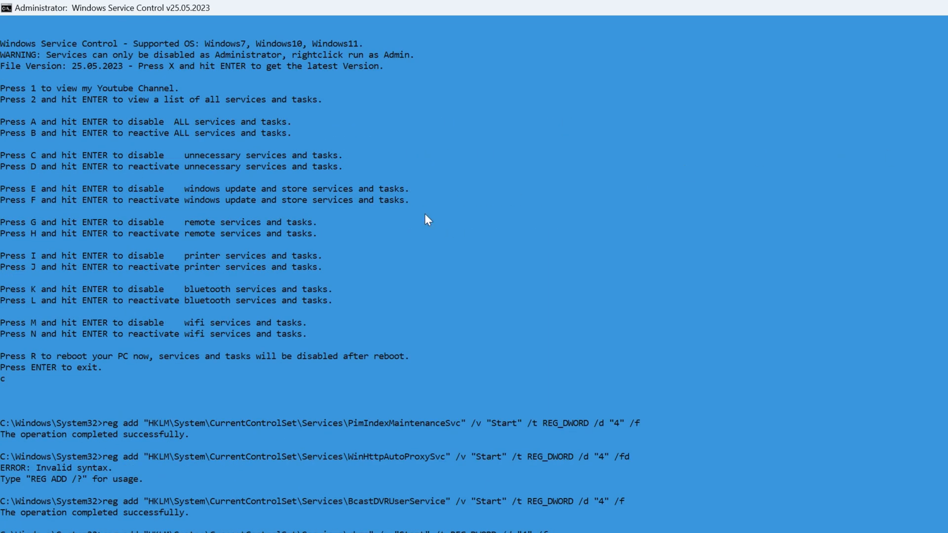
mouse_move(118, 336)
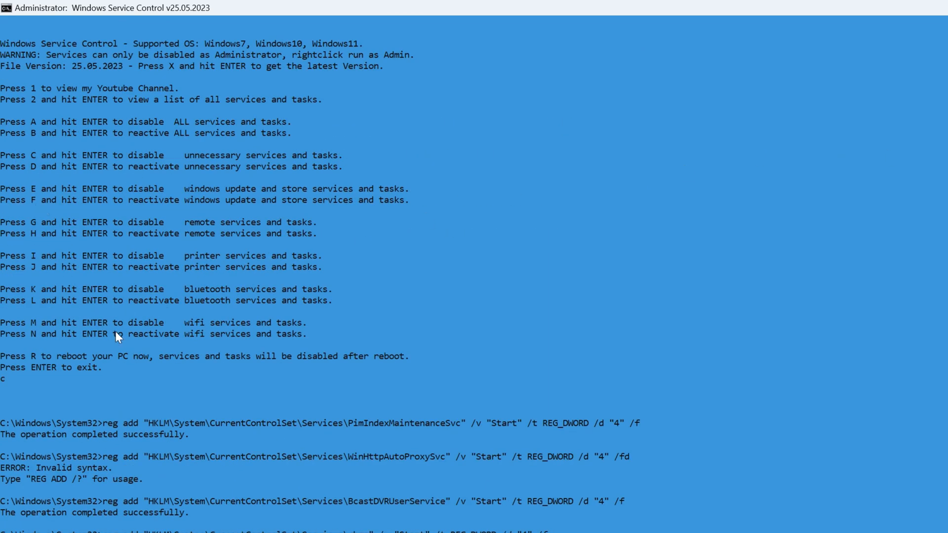
mouse_move(89, 238)
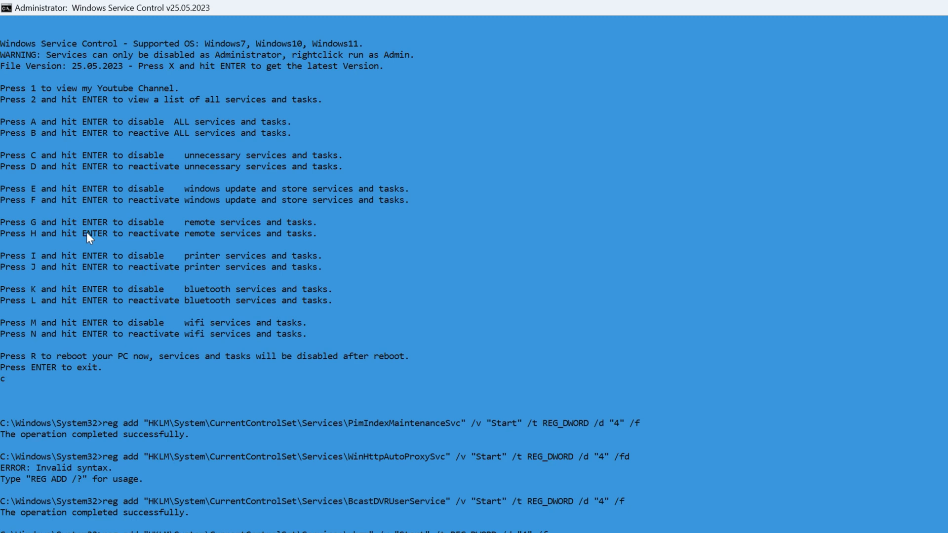
mouse_move(118, 326)
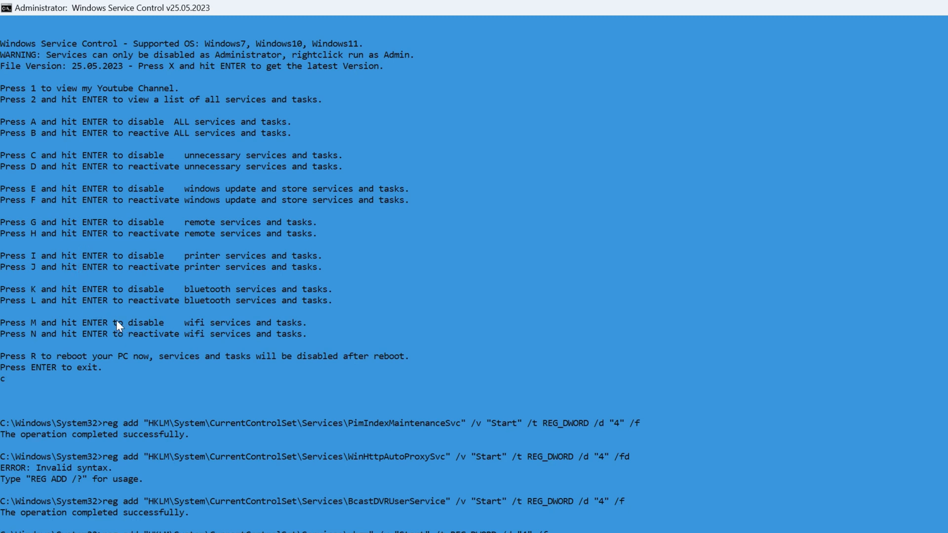
mouse_move(6, 296)
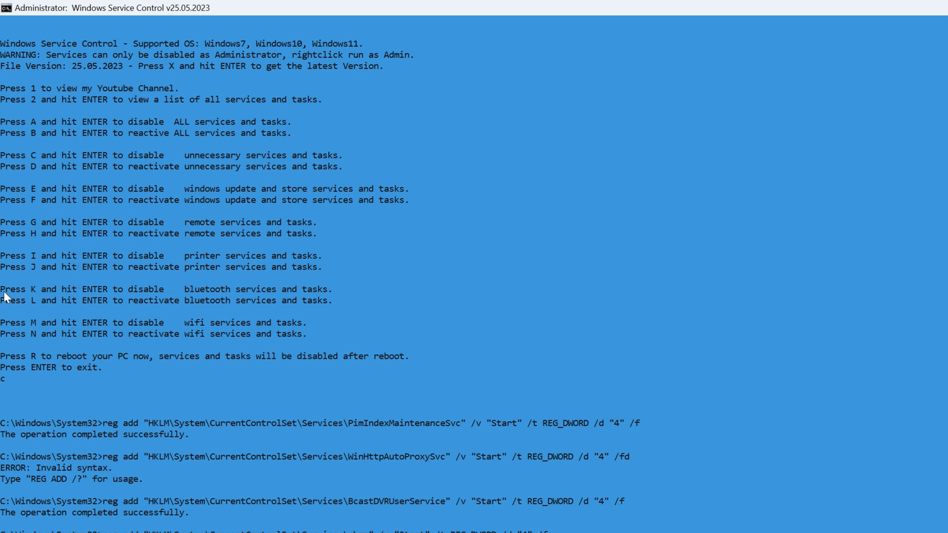
mouse_move(44, 239)
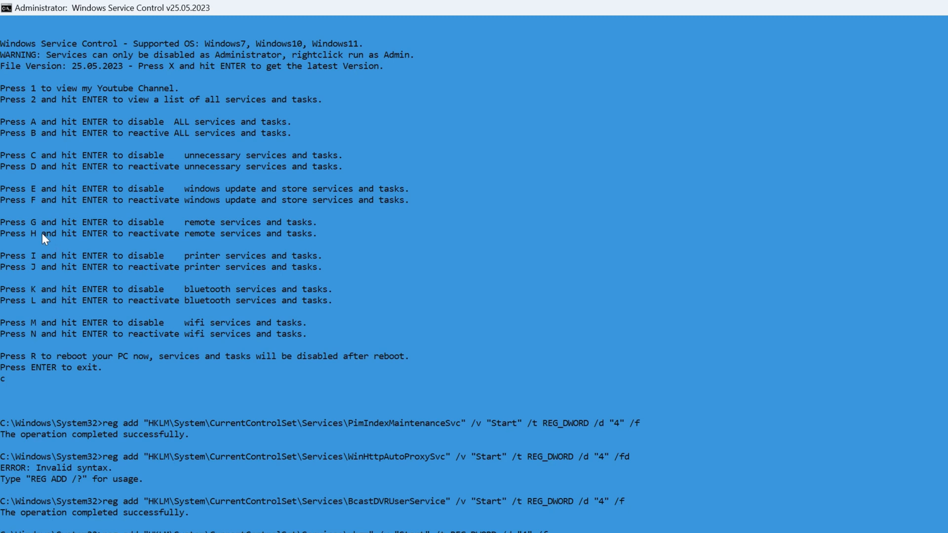
mouse_move(84, 310)
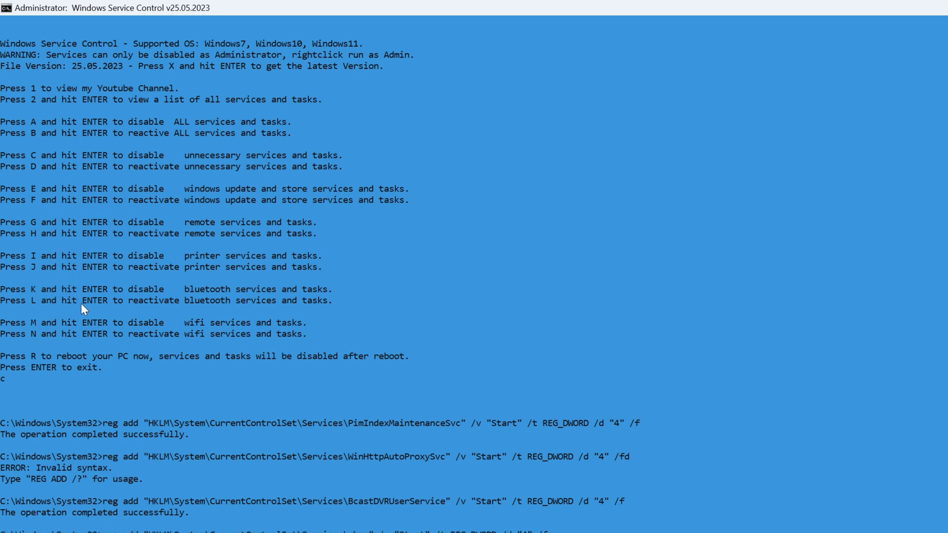
mouse_move(150, 315)
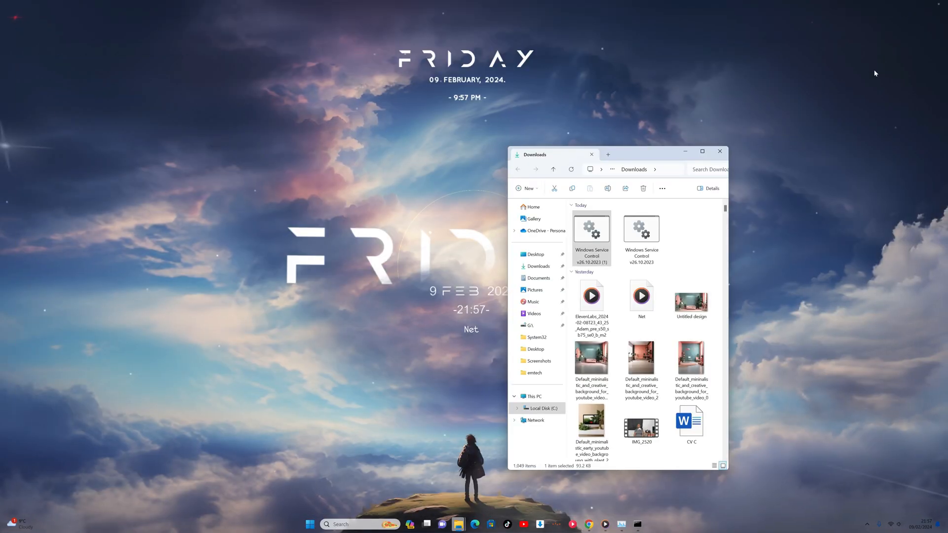
- Bring up Task Manager's Performance view showing 317 processes and 8% CPU
click(620, 524)
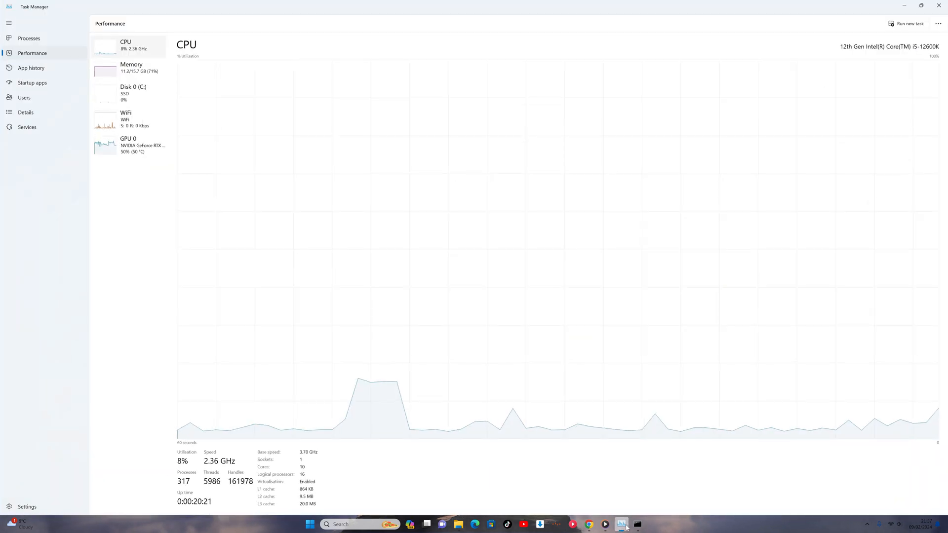